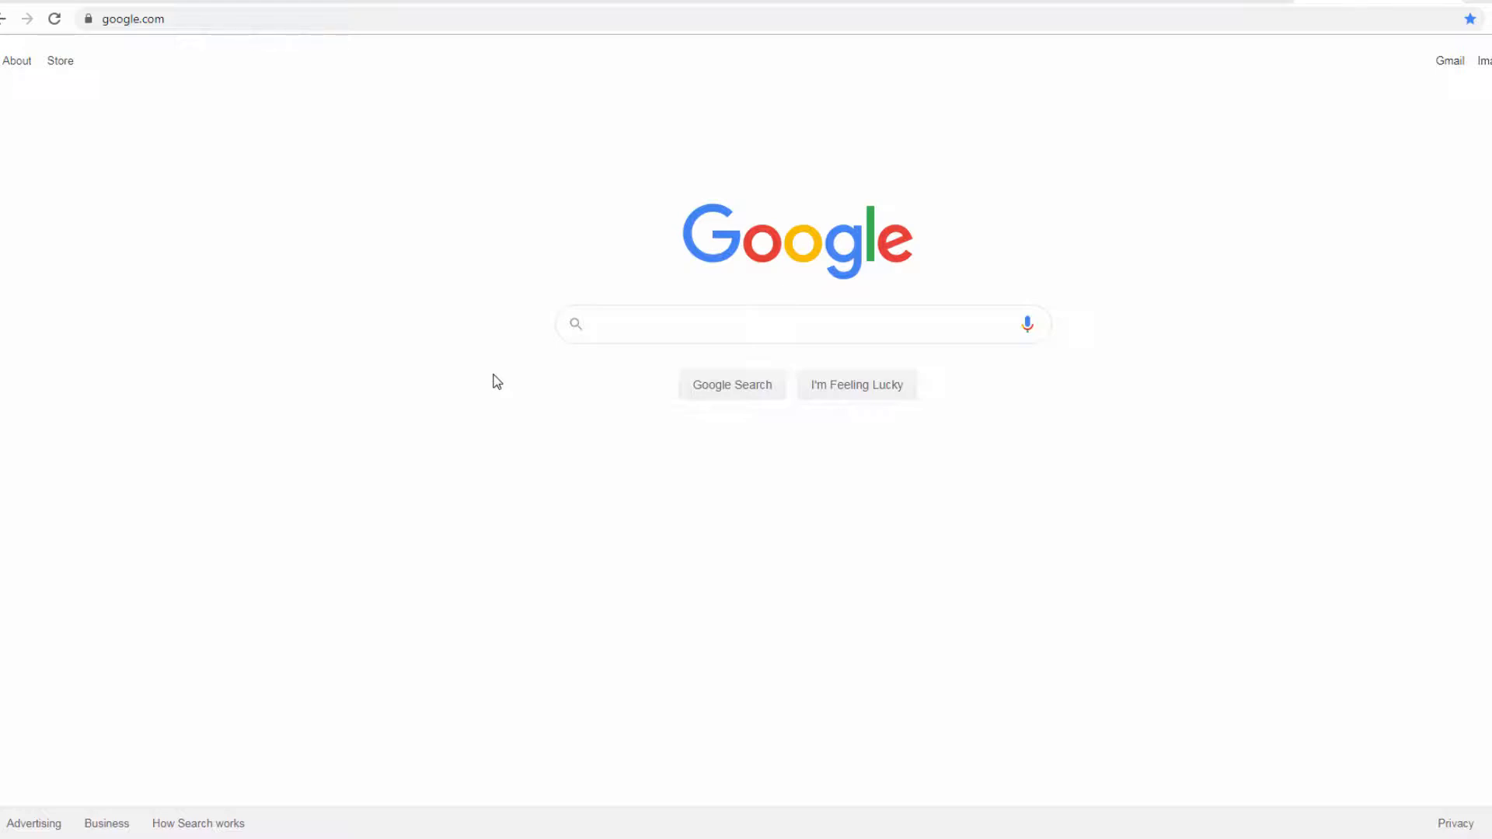
mouse_move(628, 350)
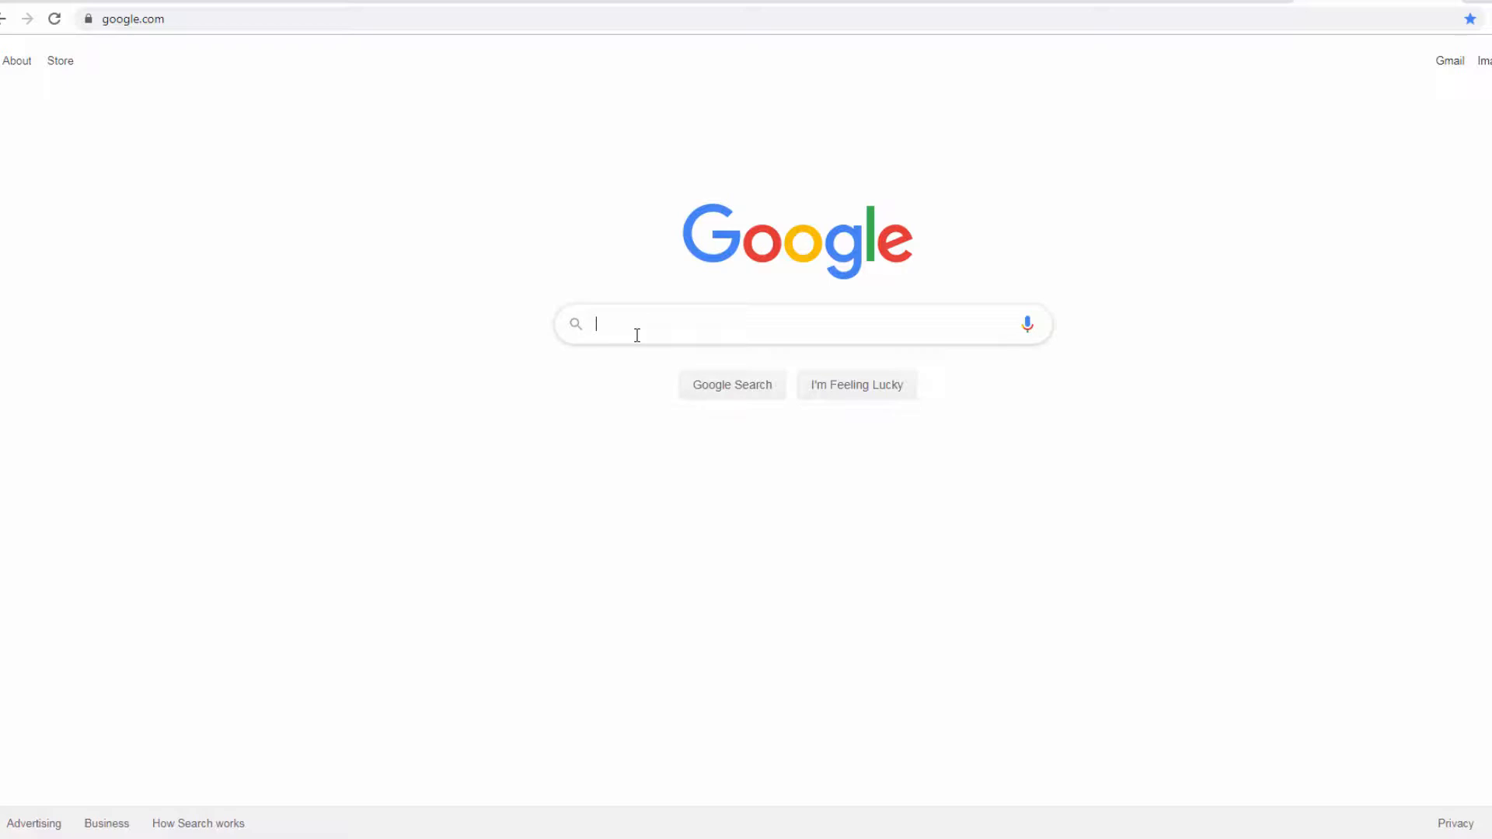
Search Google for 'azure dev tools teaching education'
text(a)
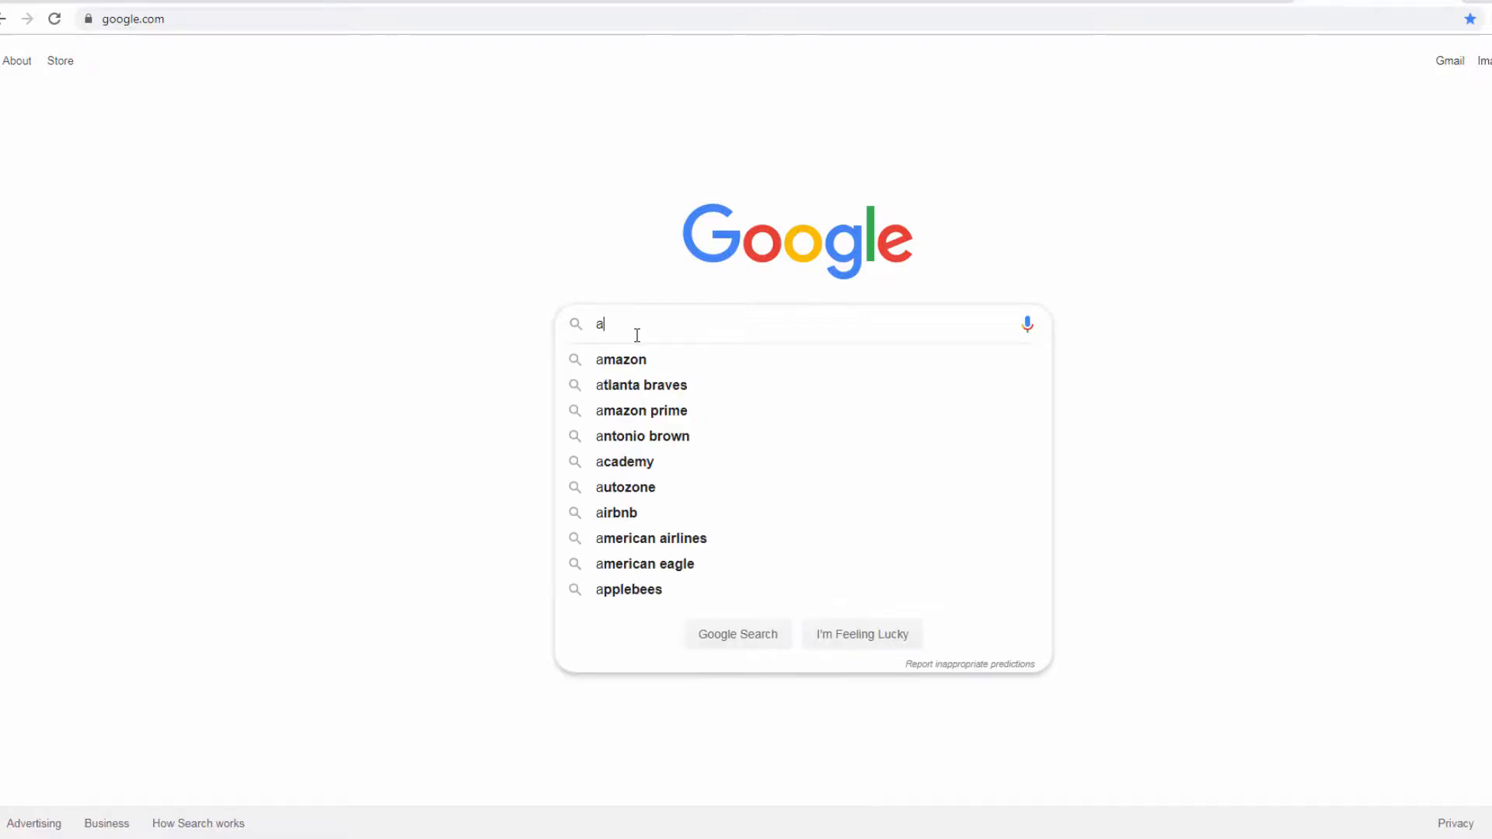
text(zure dev tools teaching educ)
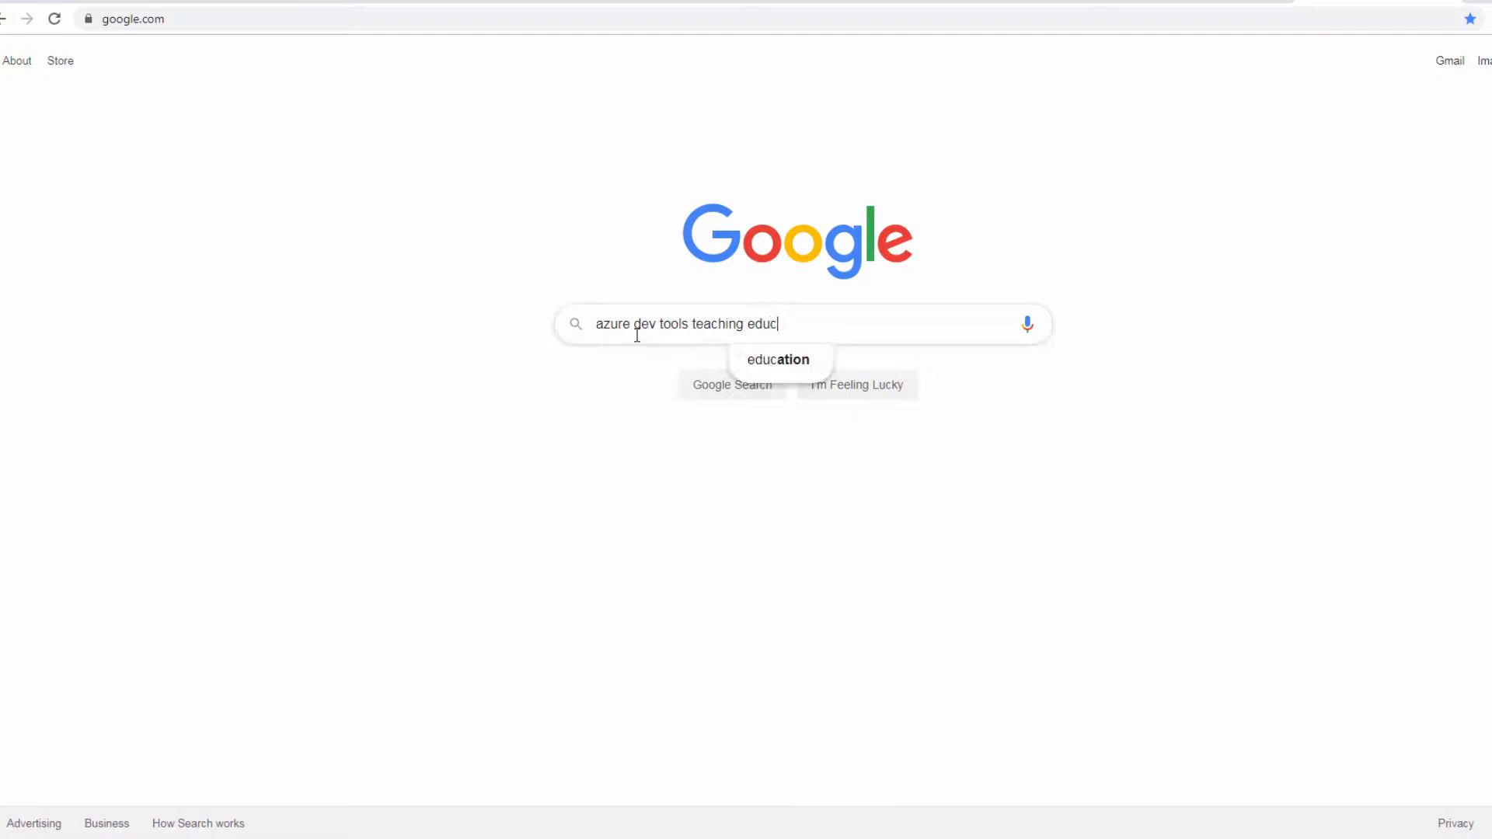
text(ation)
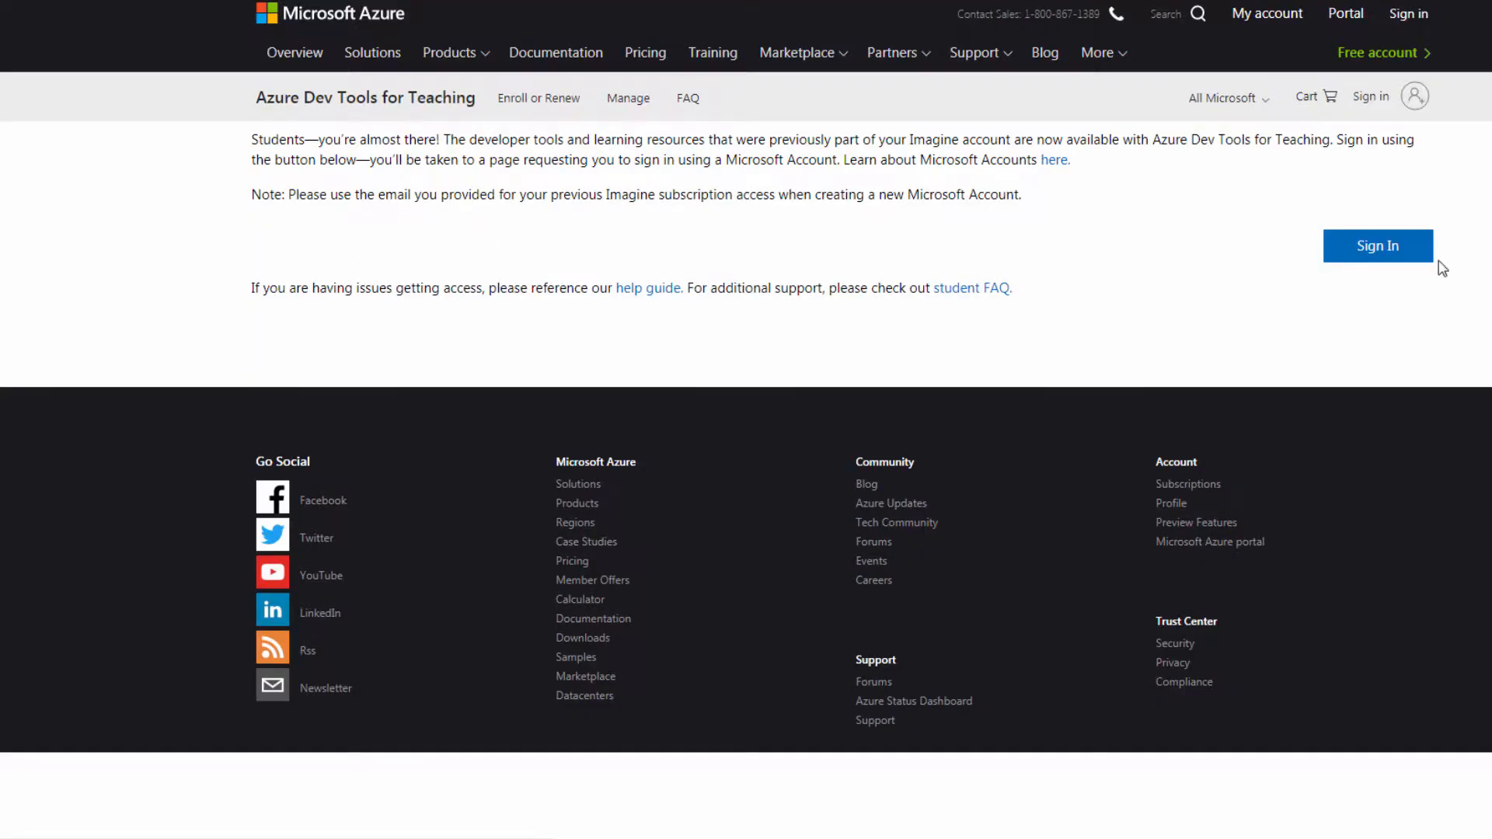
mouse_move(1381, 254)
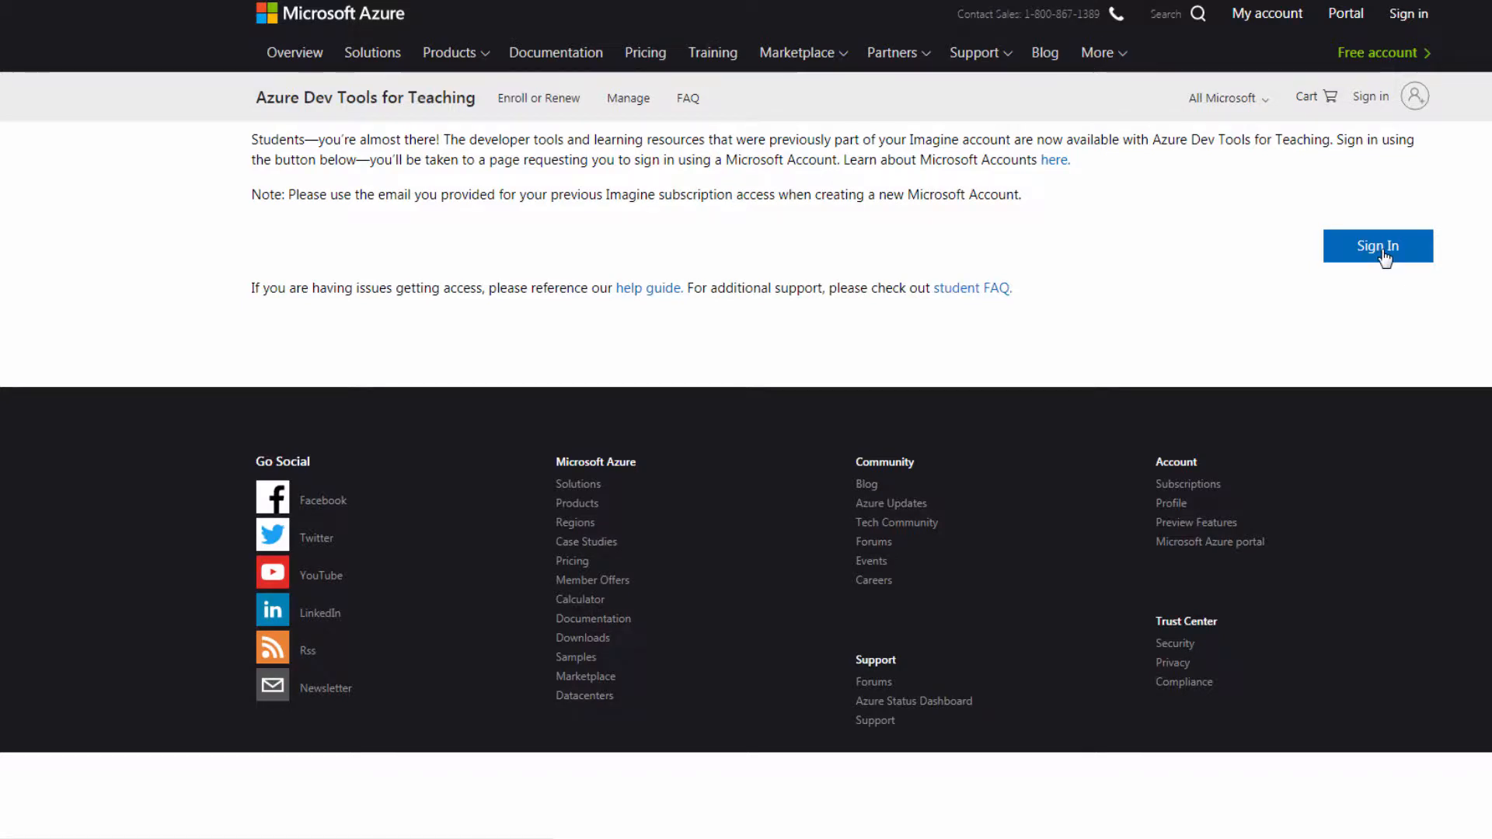
Sign in as a student on the Azure Dev Tools for Teaching page
click(1377, 245)
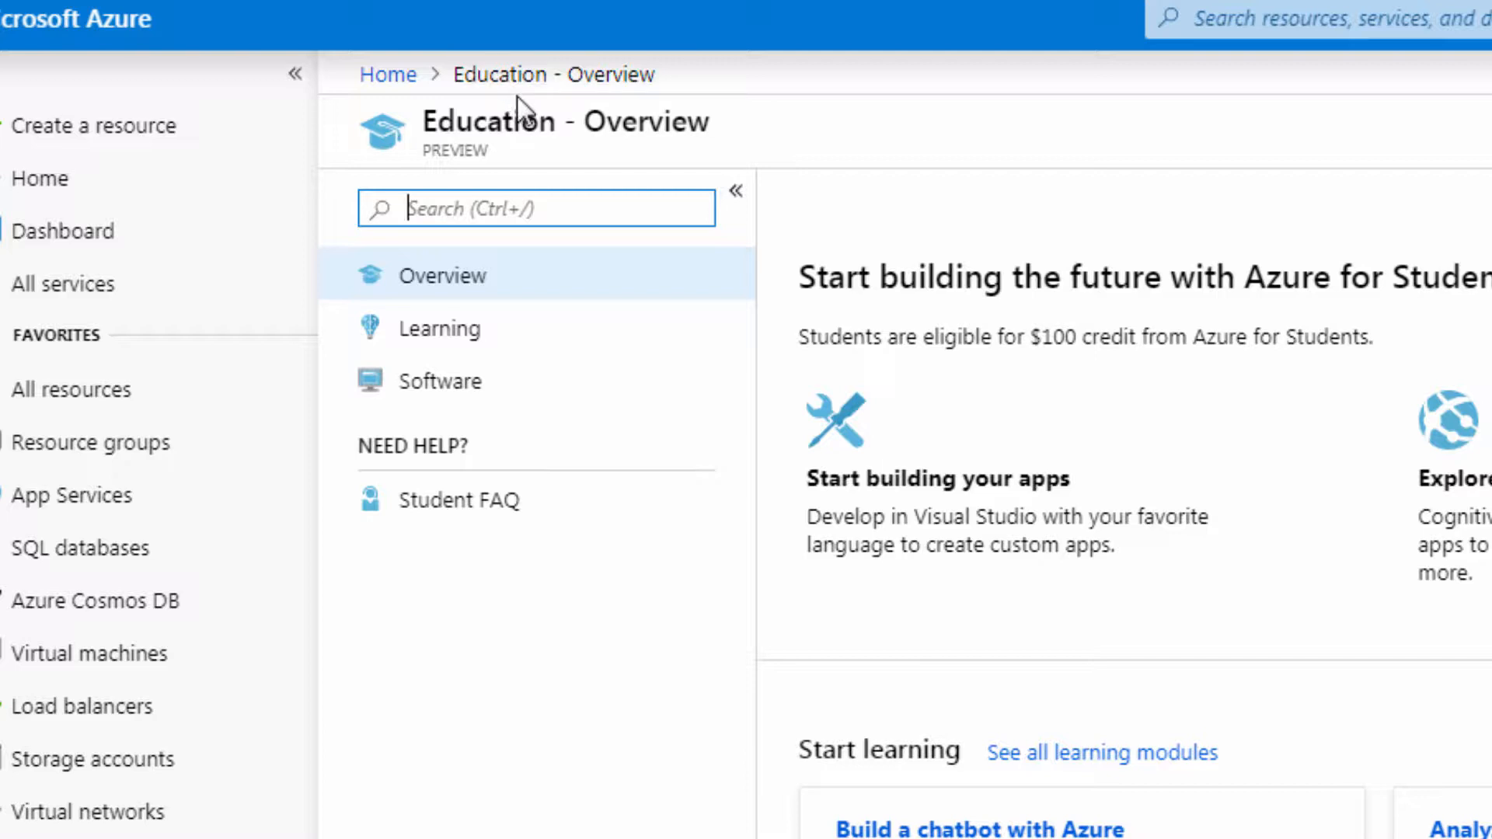
mouse_move(631, 328)
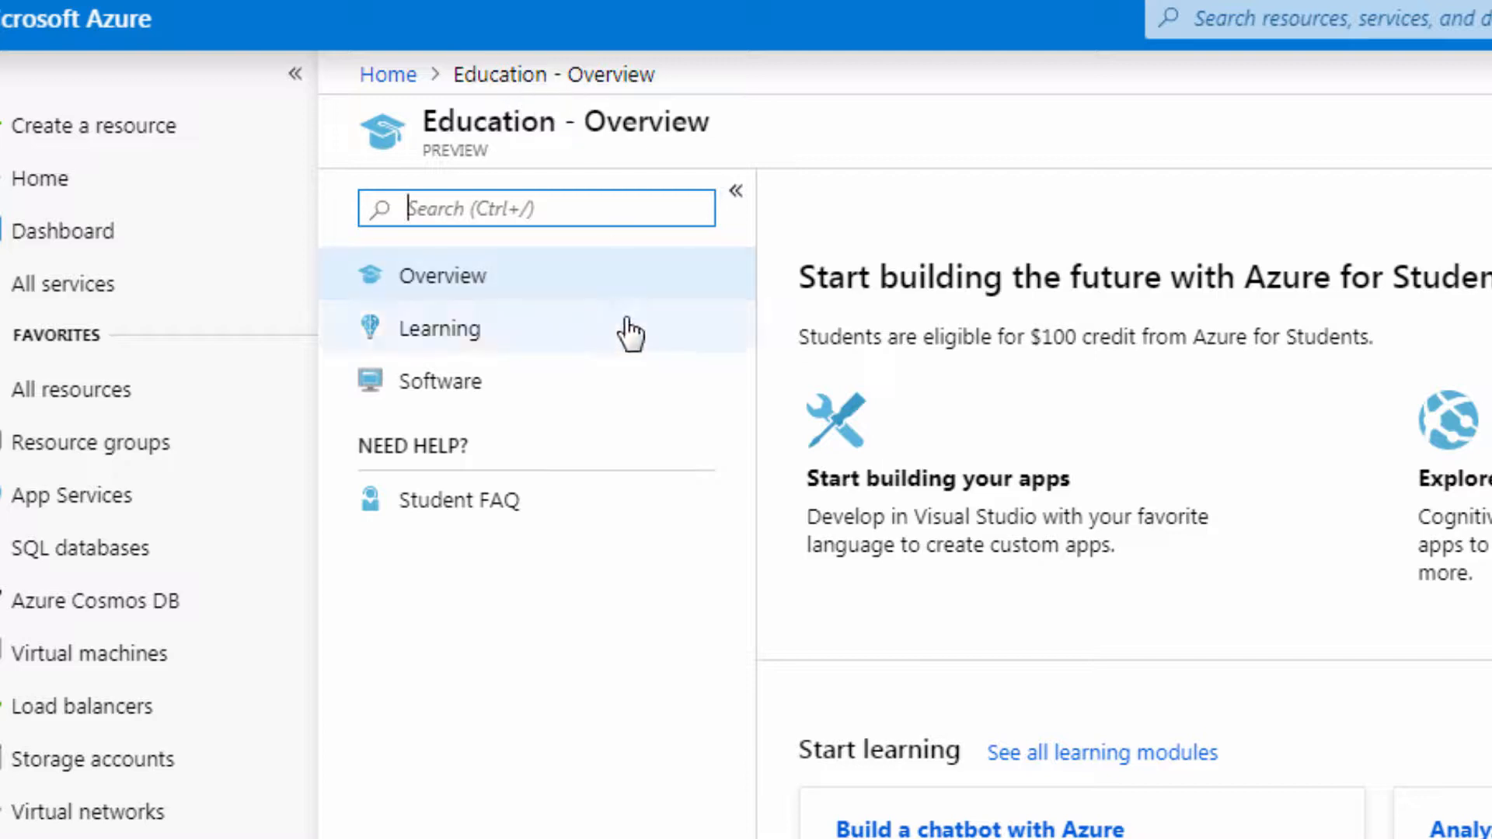
mouse_move(467, 390)
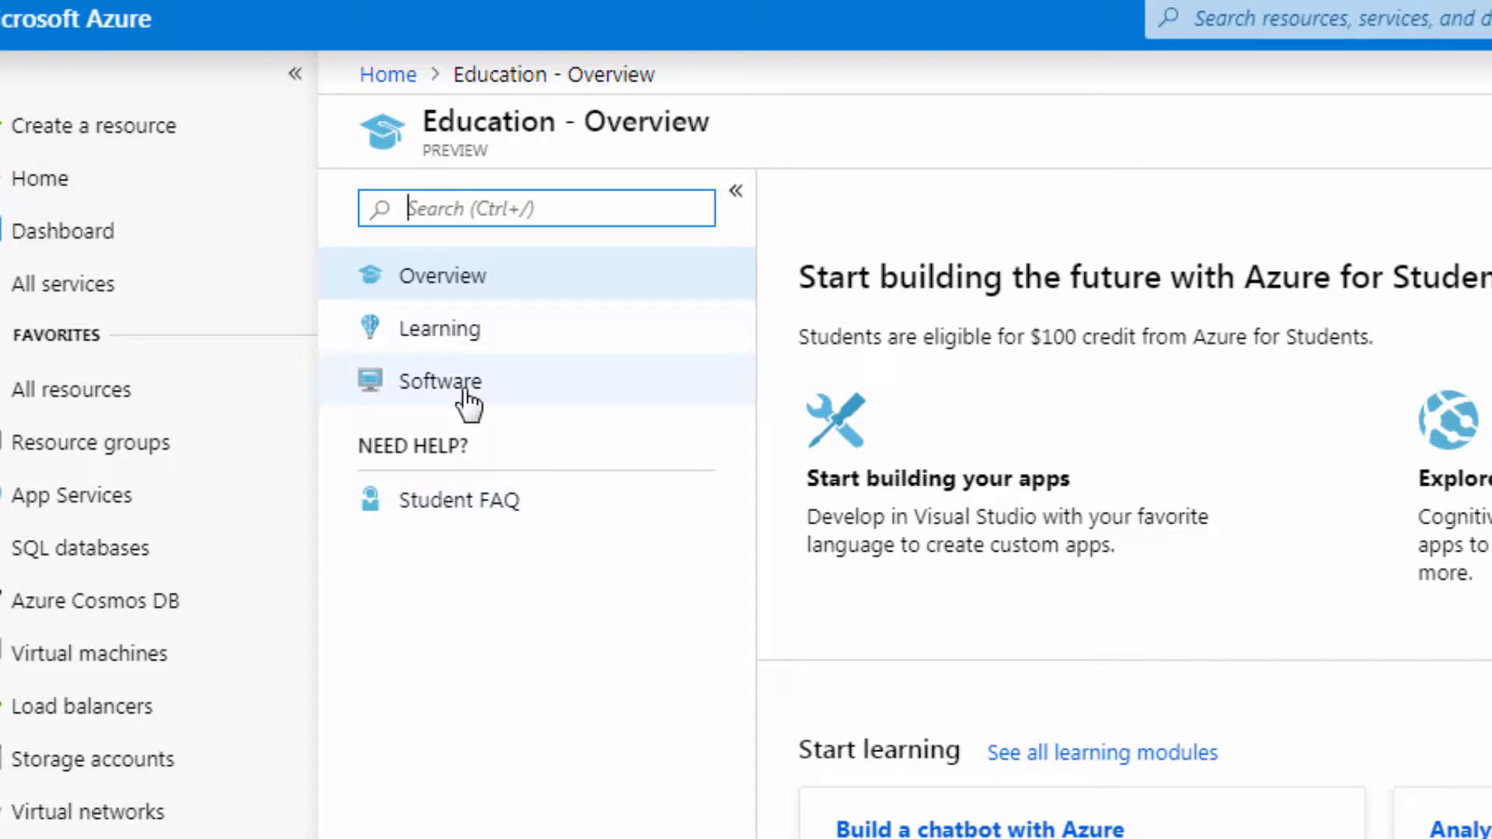
mouse_move(423, 393)
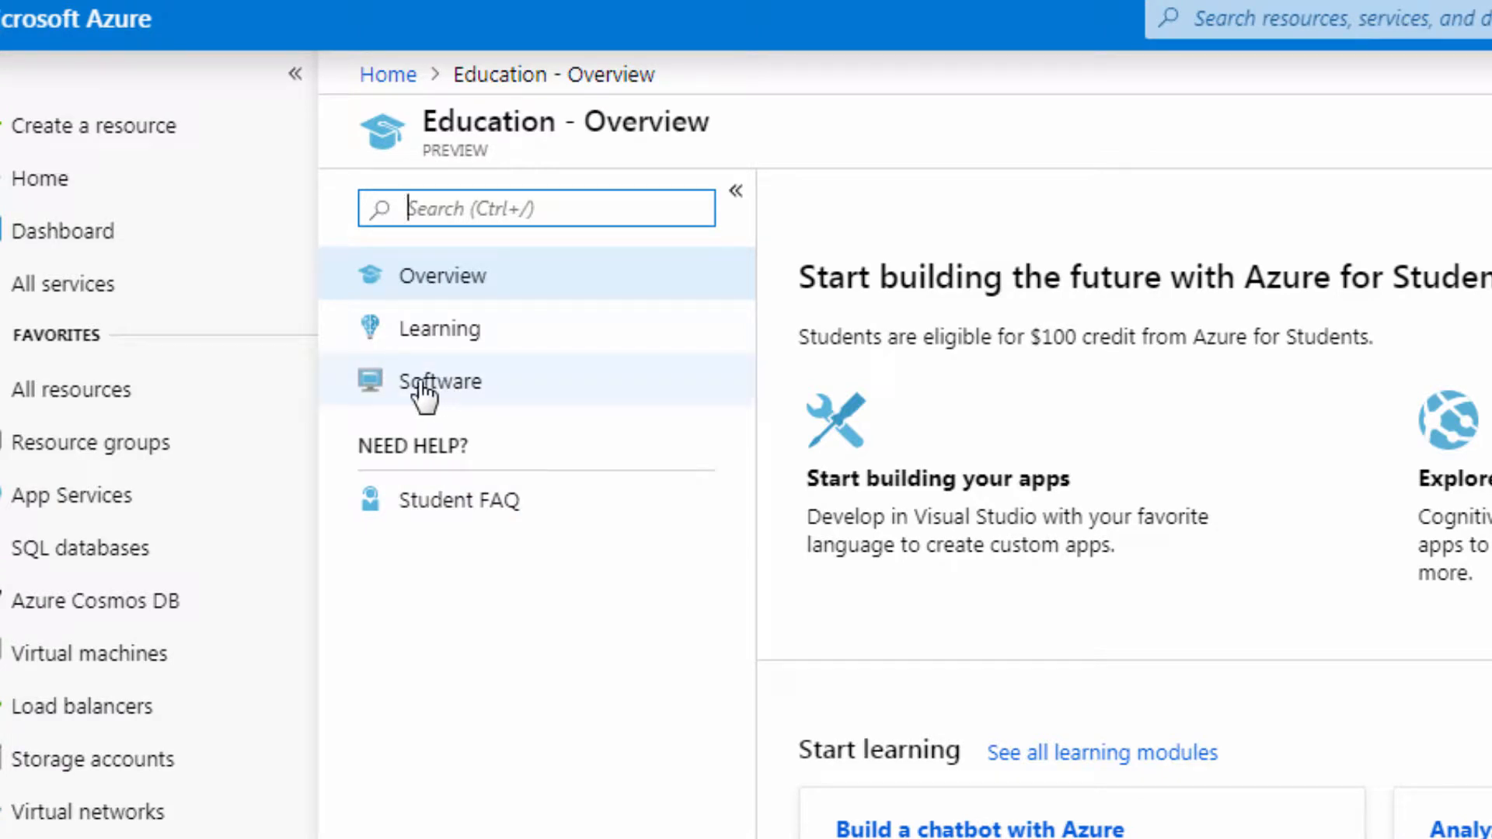
Switch the Education blade to its Software page listing 139 items
click(440, 381)
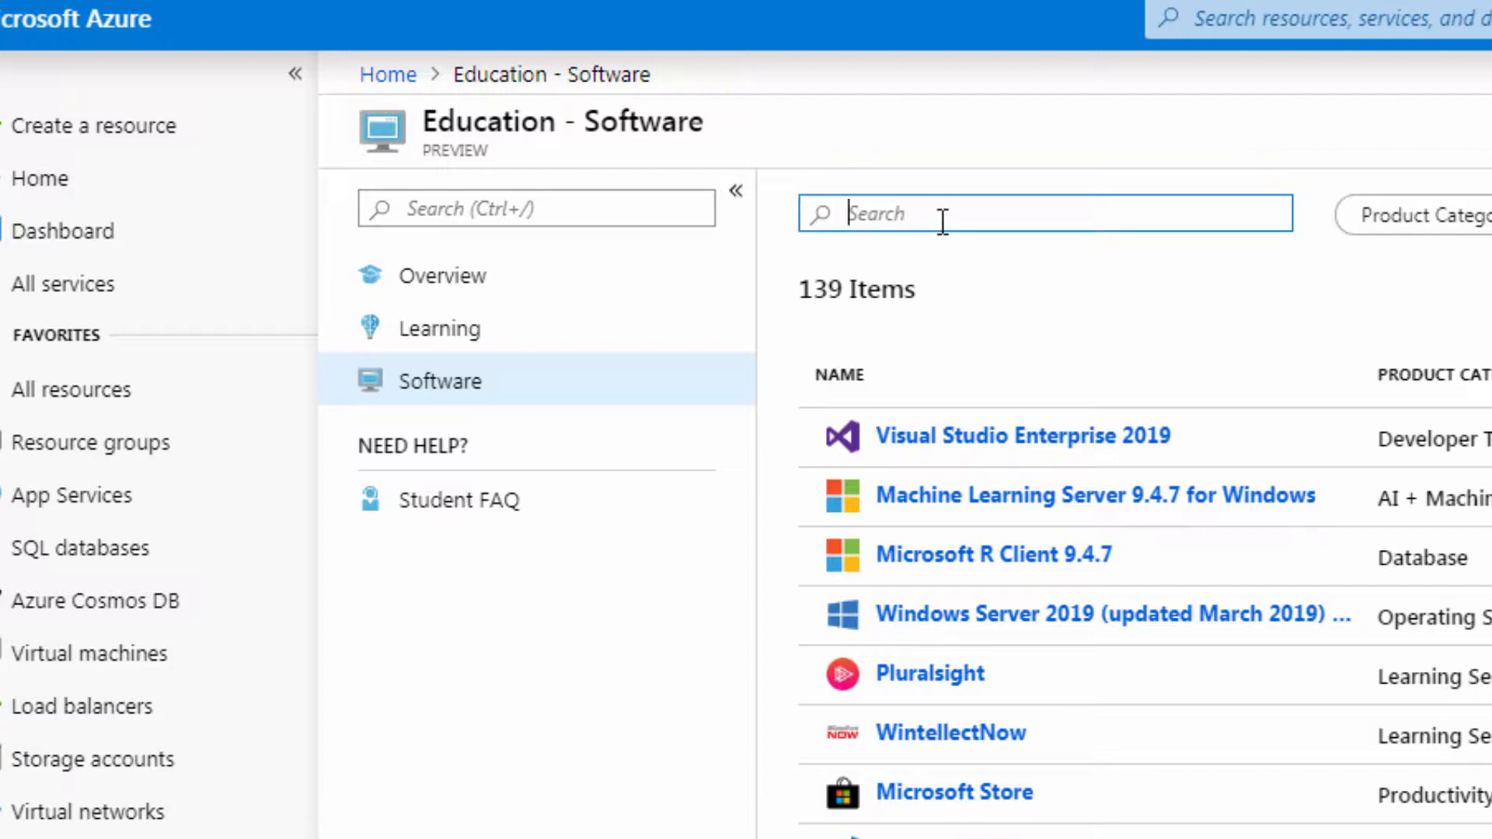
Search the software catalog for 'windows', then replace the query with 'visio'
text(windows 10)
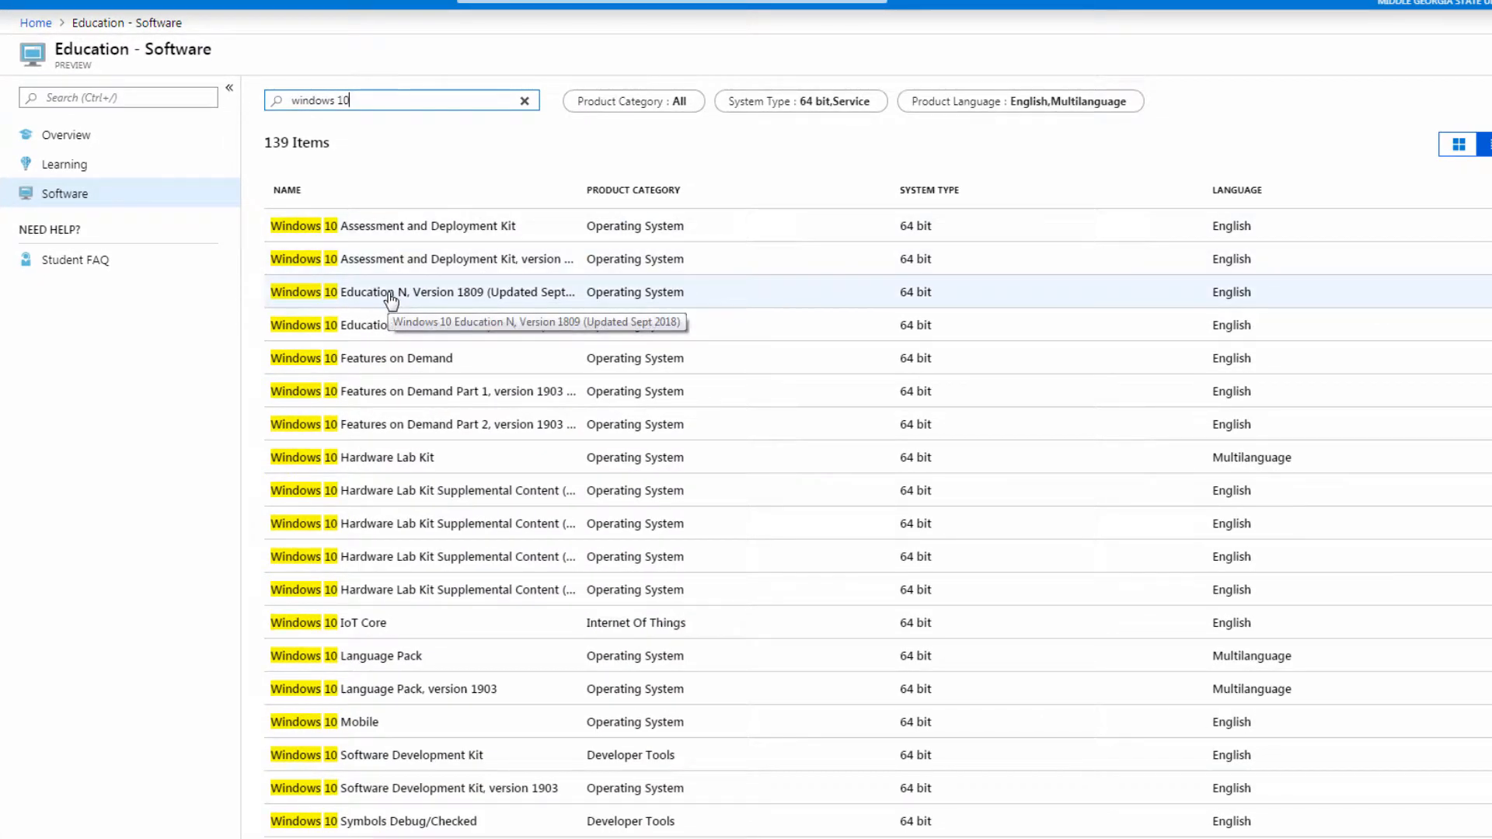
click(424, 292)
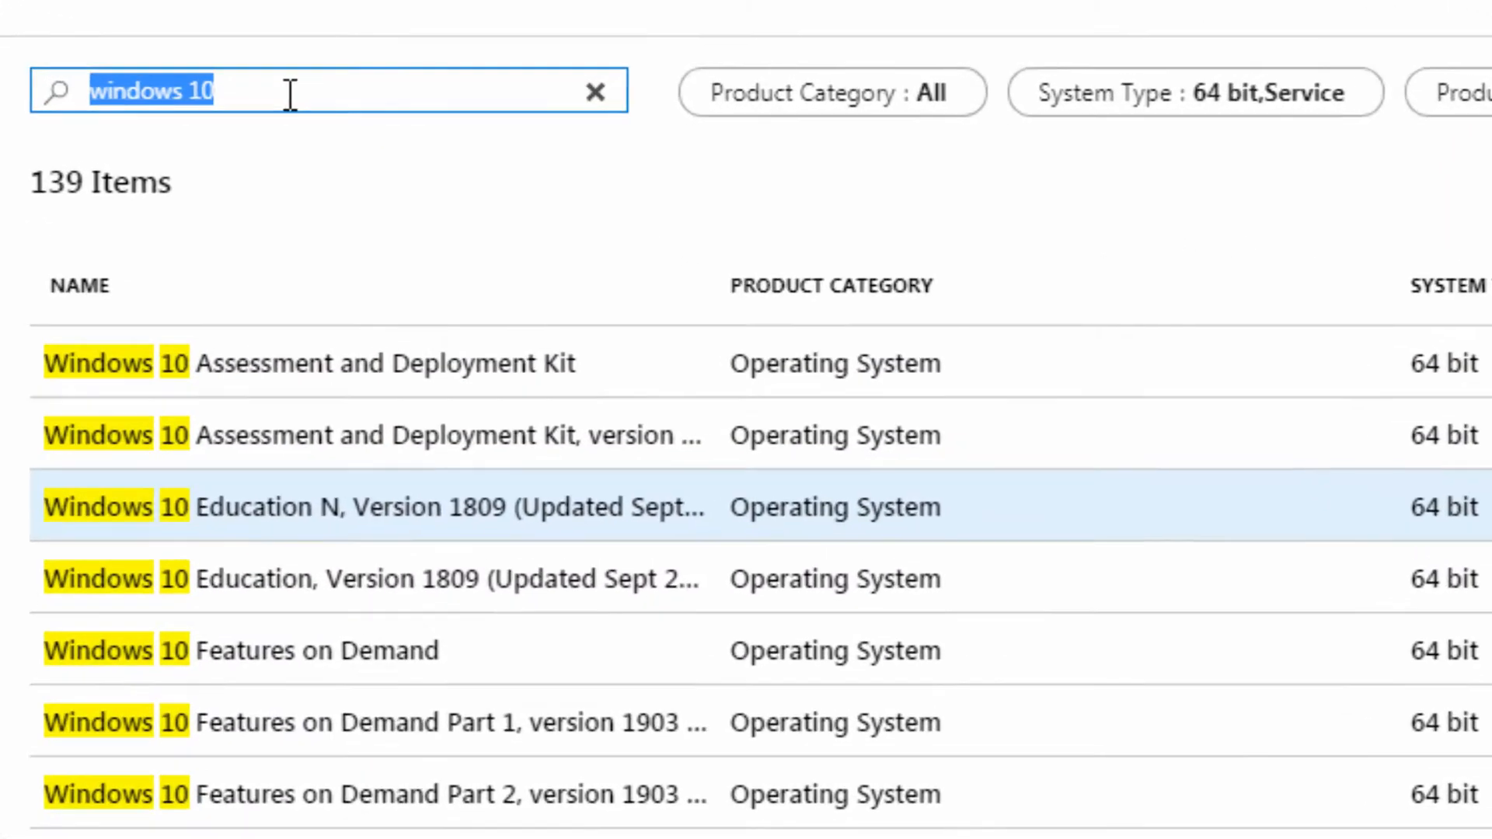
text(visio)
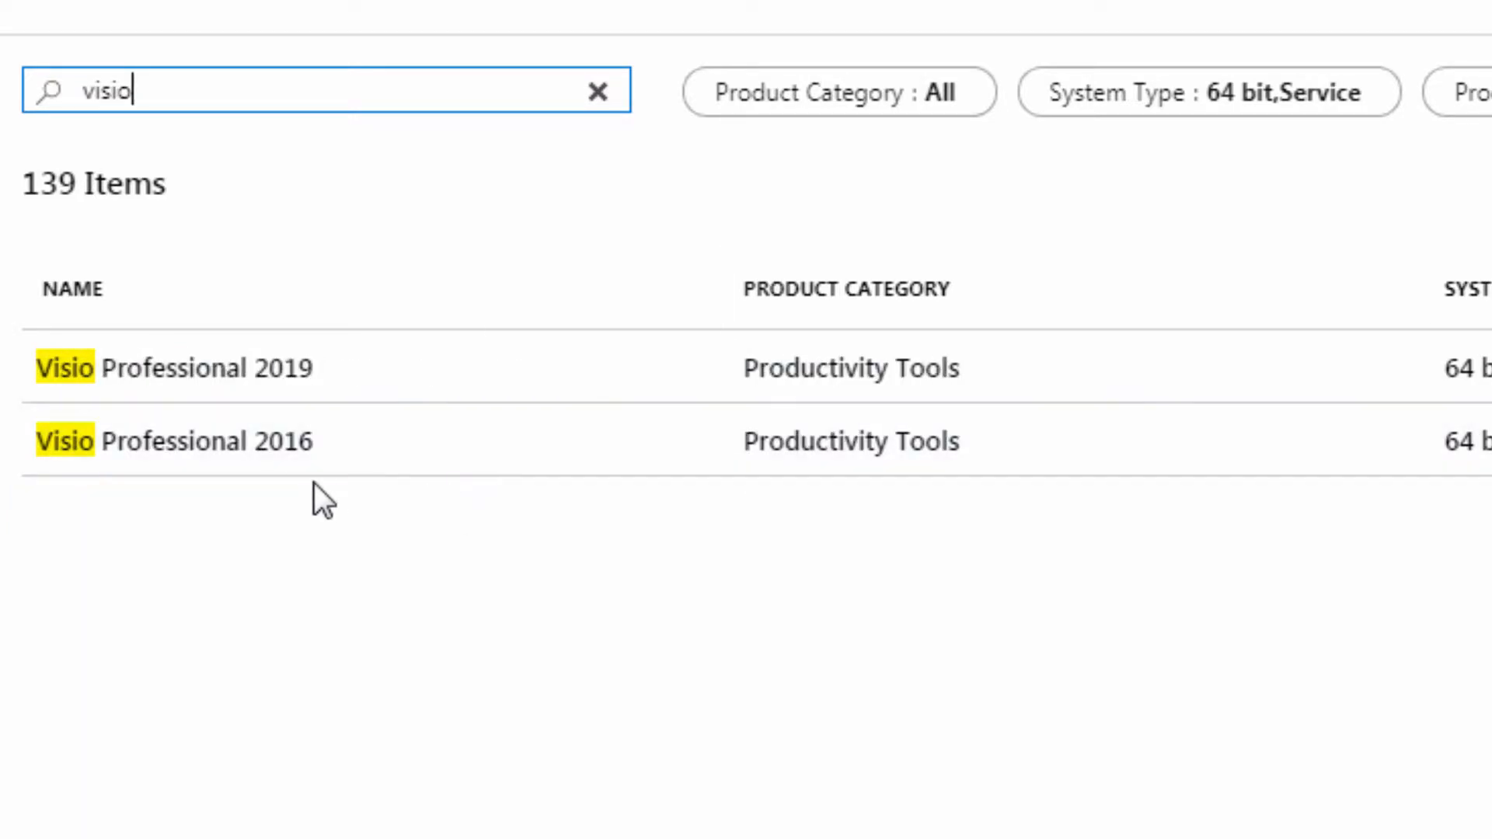
mouse_move(381, 369)
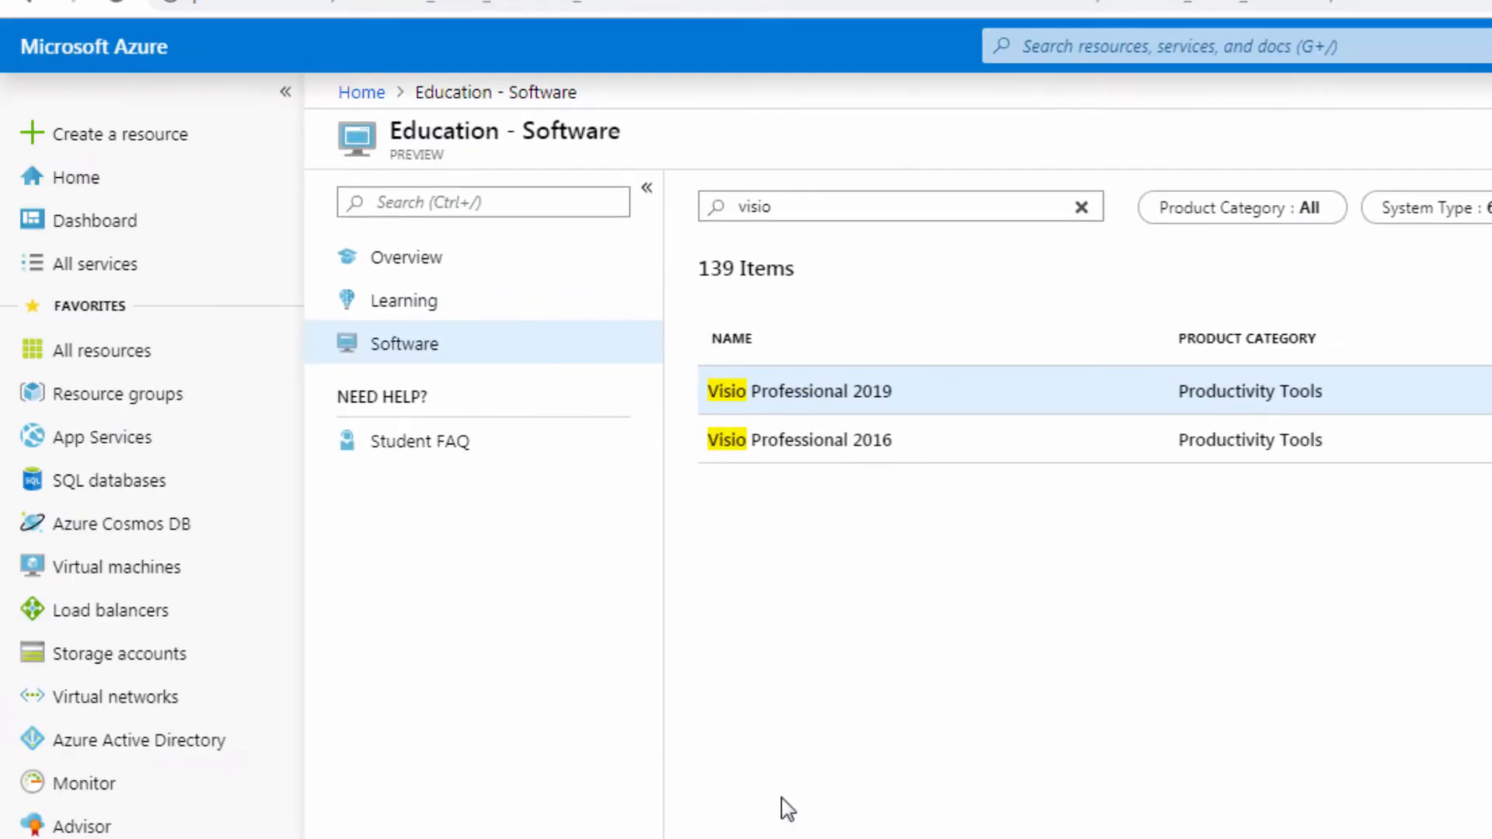
From Home, search the portal for 'window' and open the Microsoft Windows 10 marketplace listing
click(93, 47)
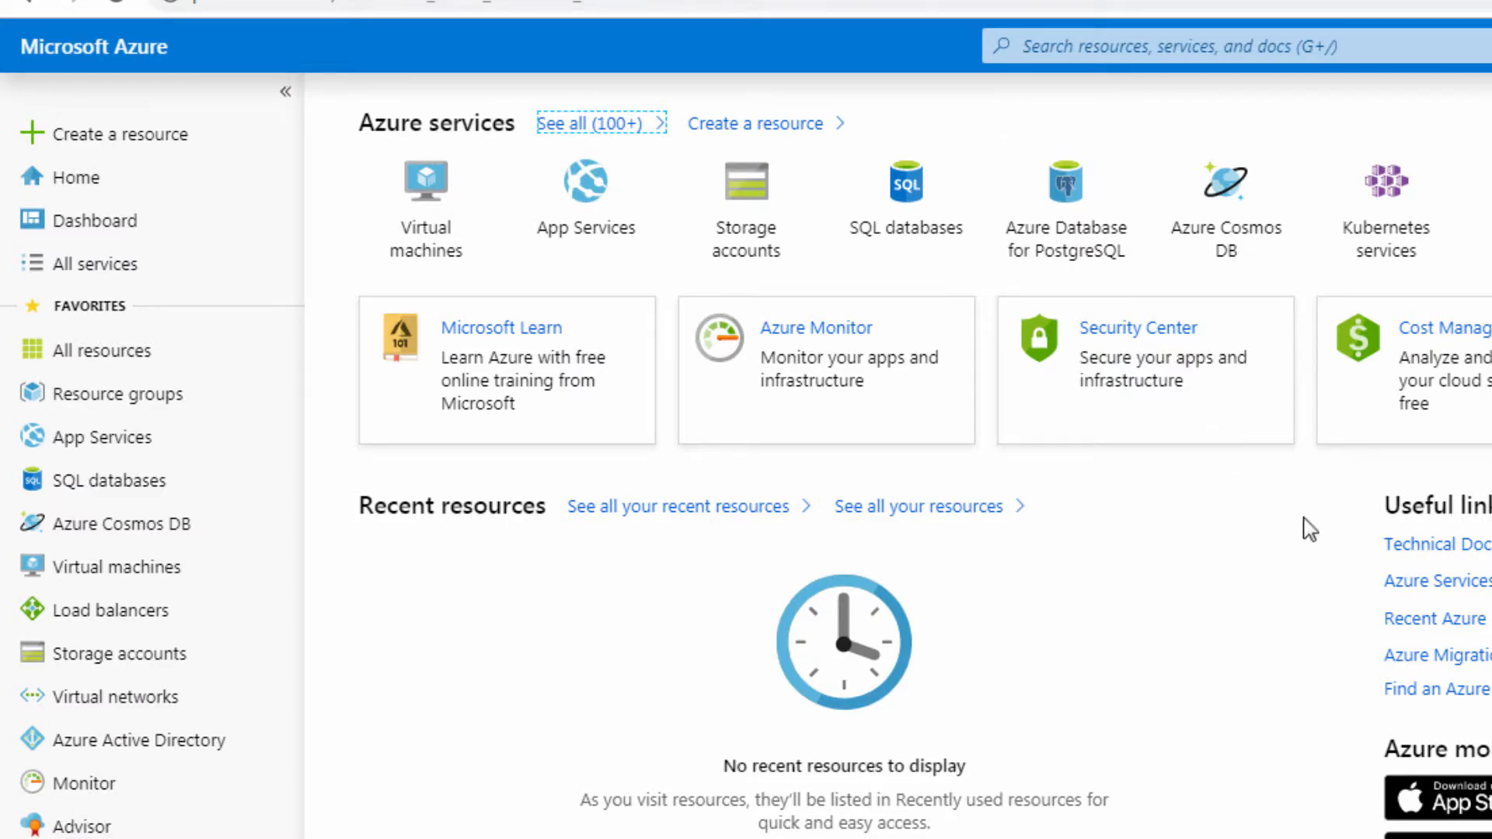
mouse_move(471, 419)
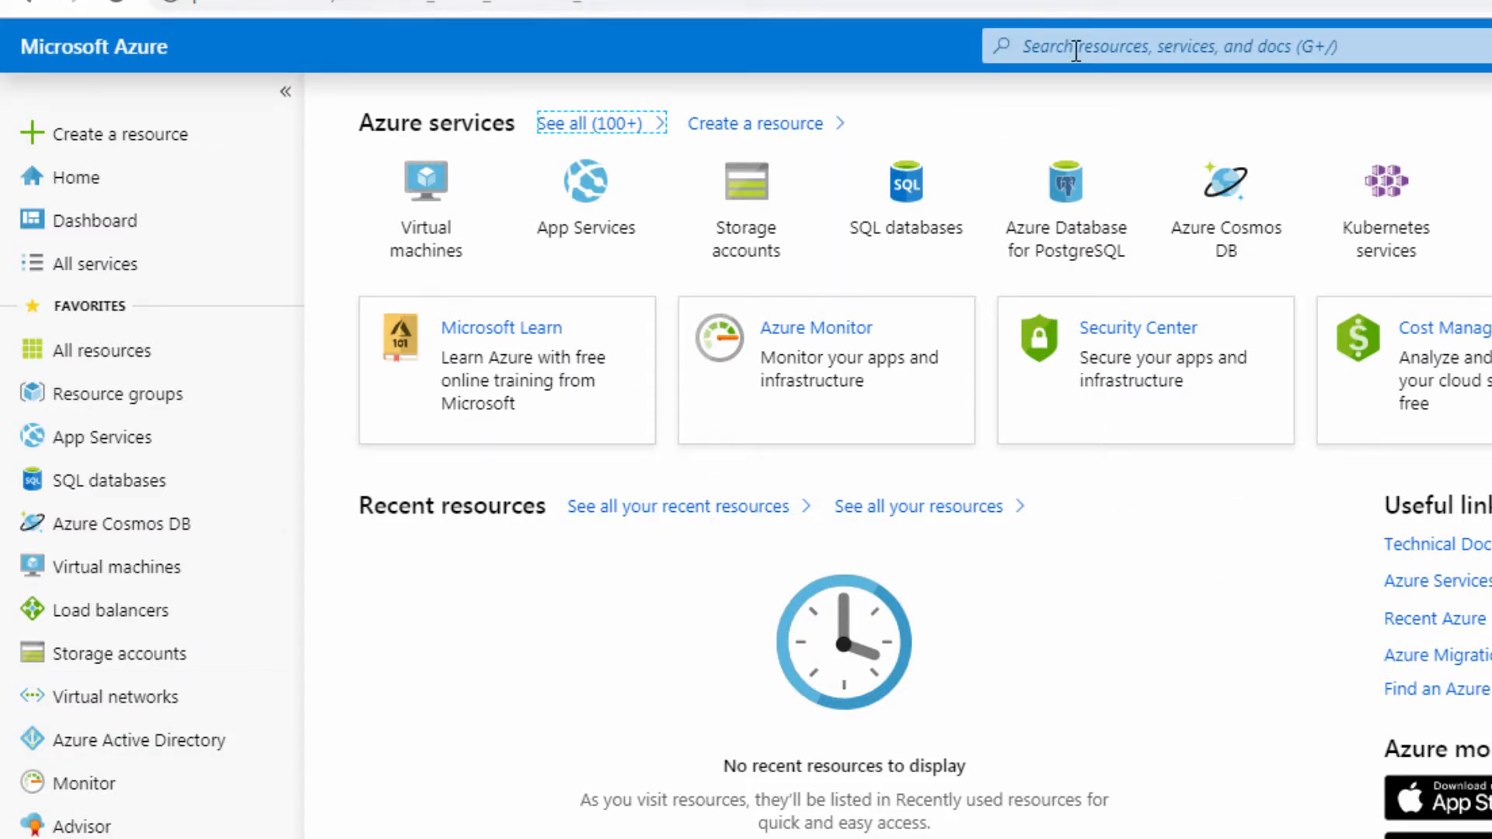
text(window 10)
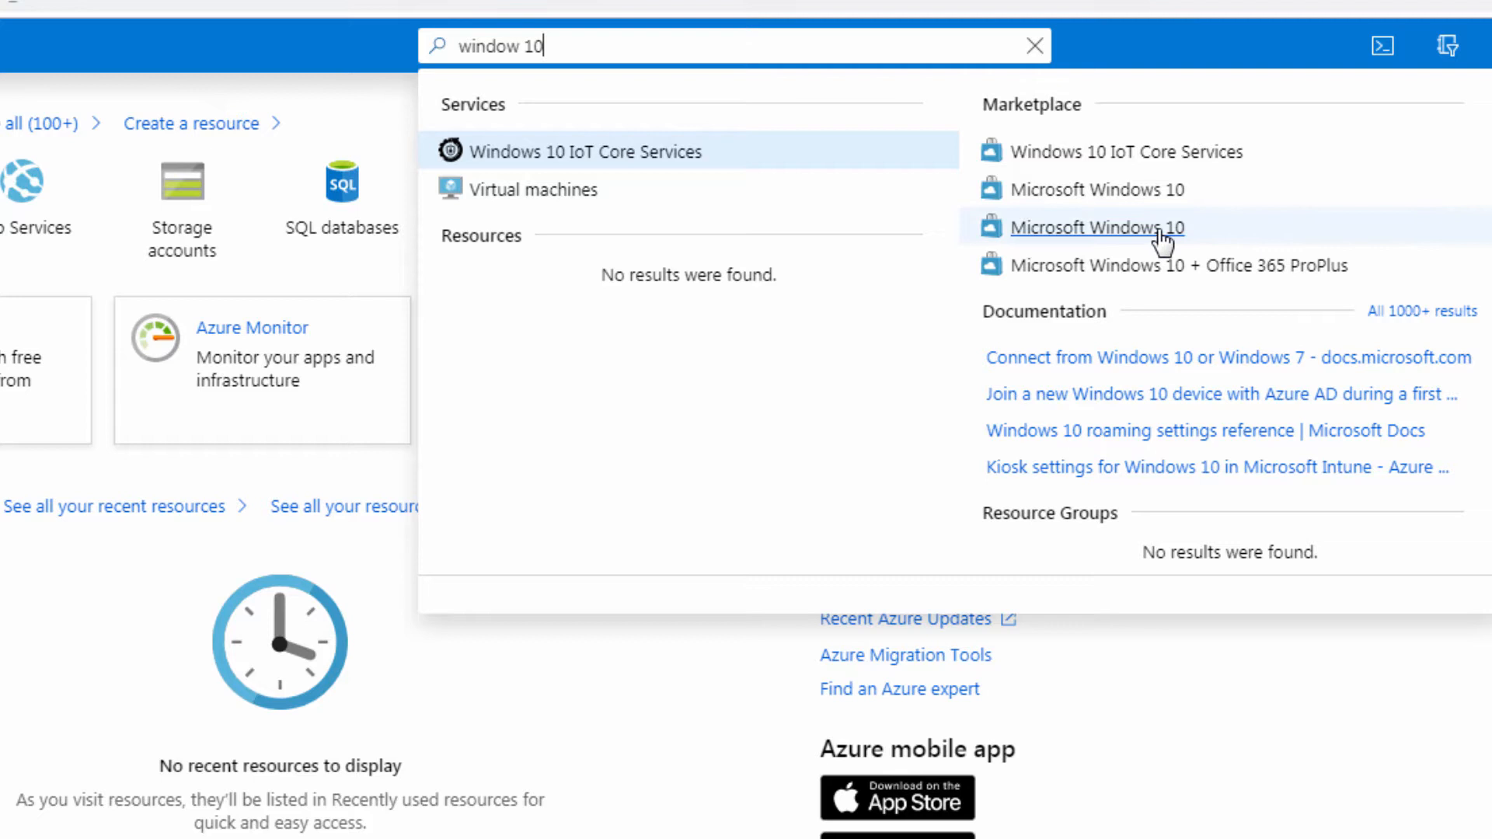
mouse_move(1113, 200)
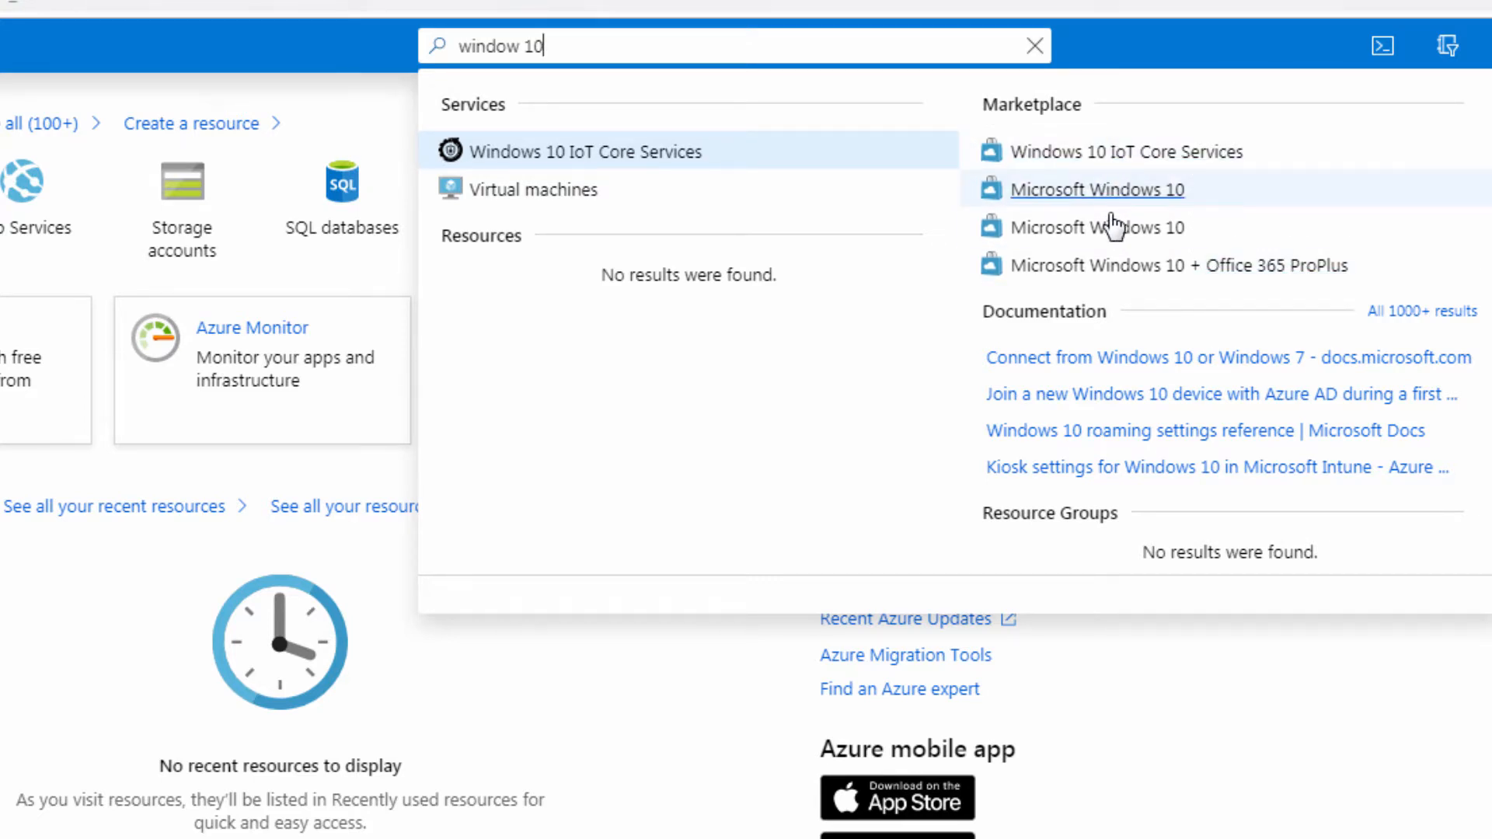
click(1034, 46)
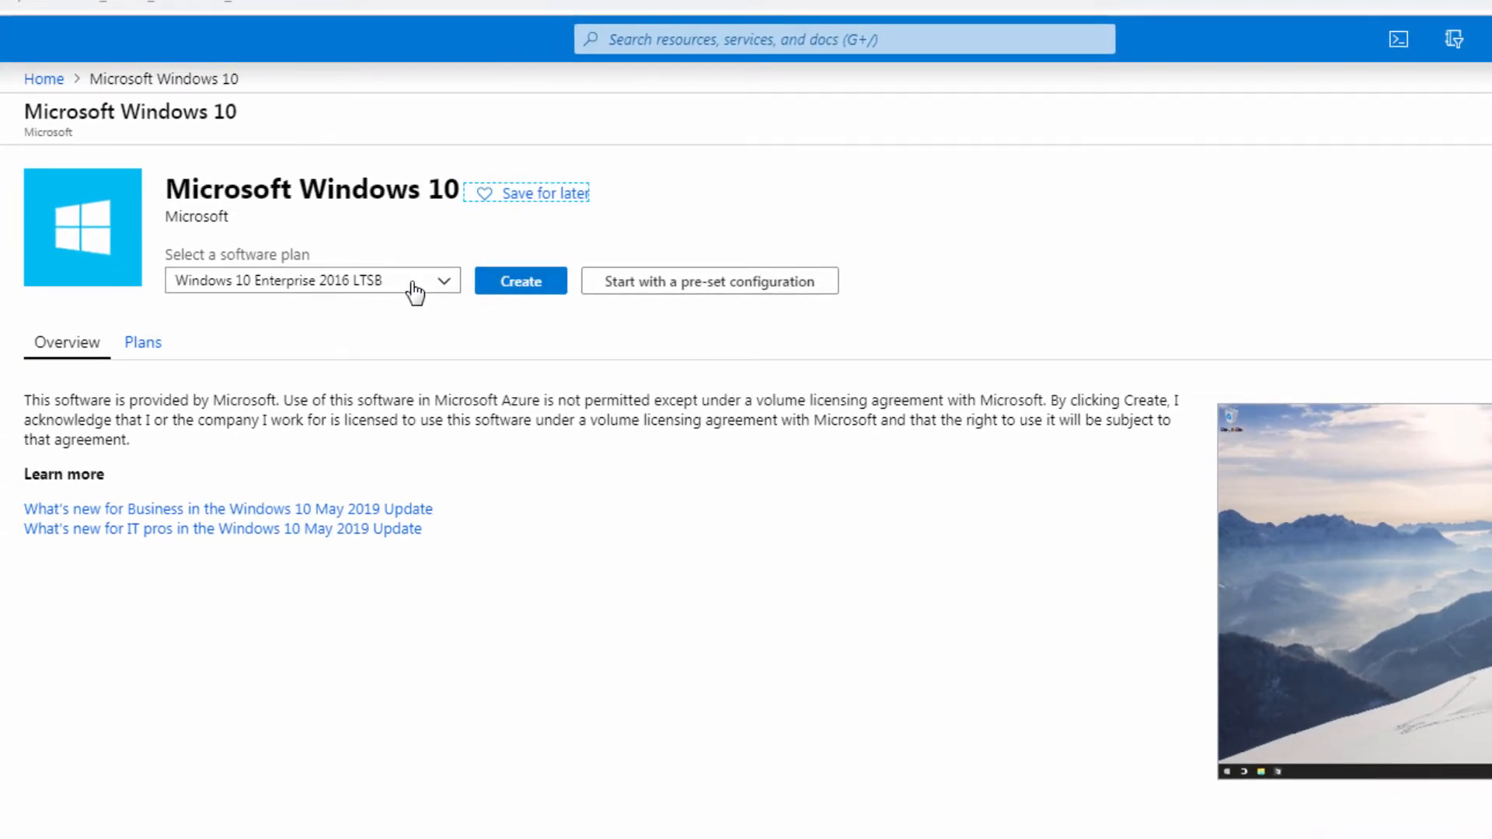
mouse_move(340, 319)
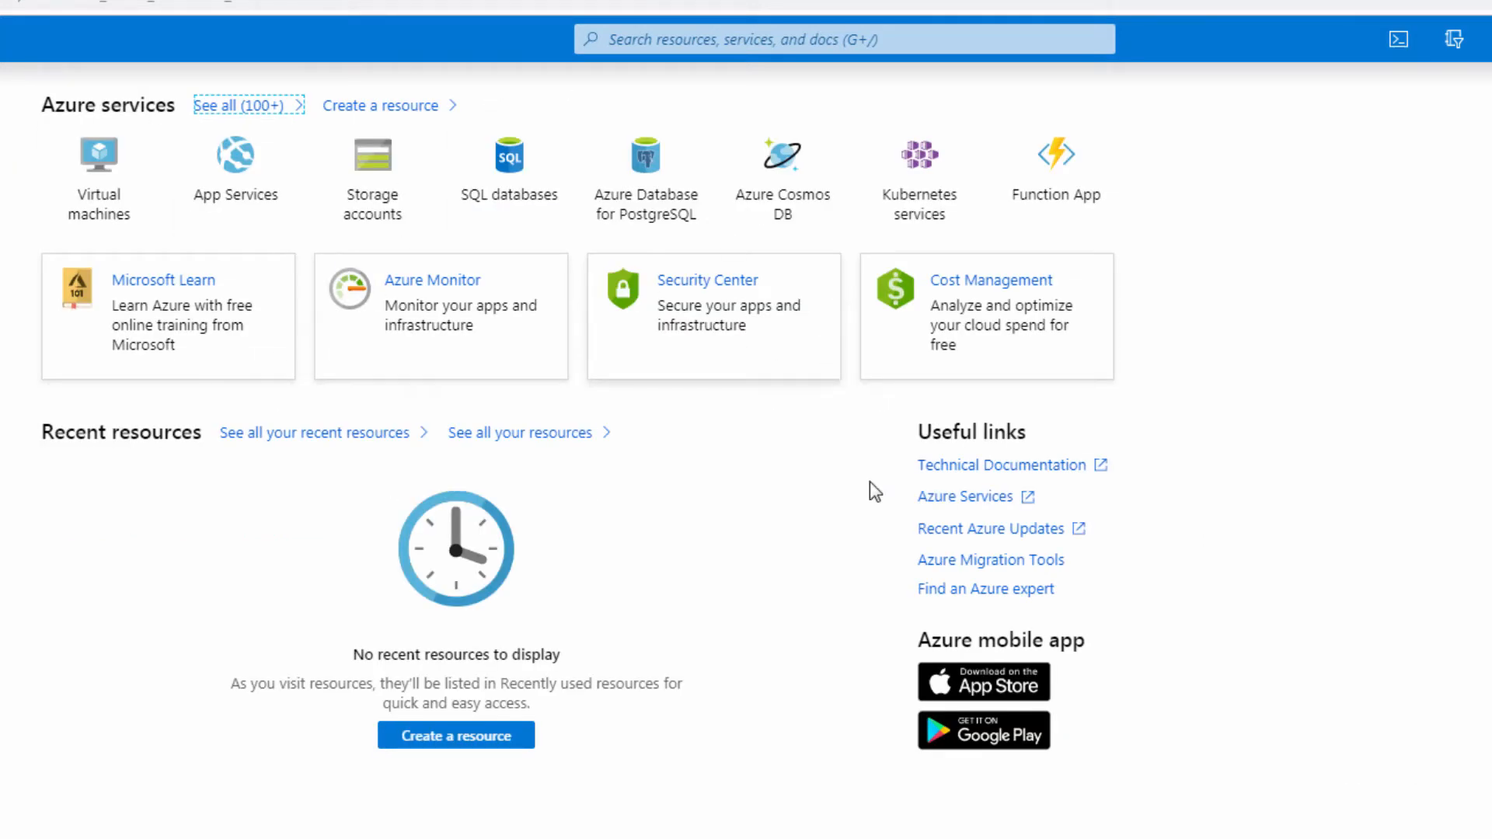
Search the portal for 'education' and open the Education (preview) service
click(657, 39)
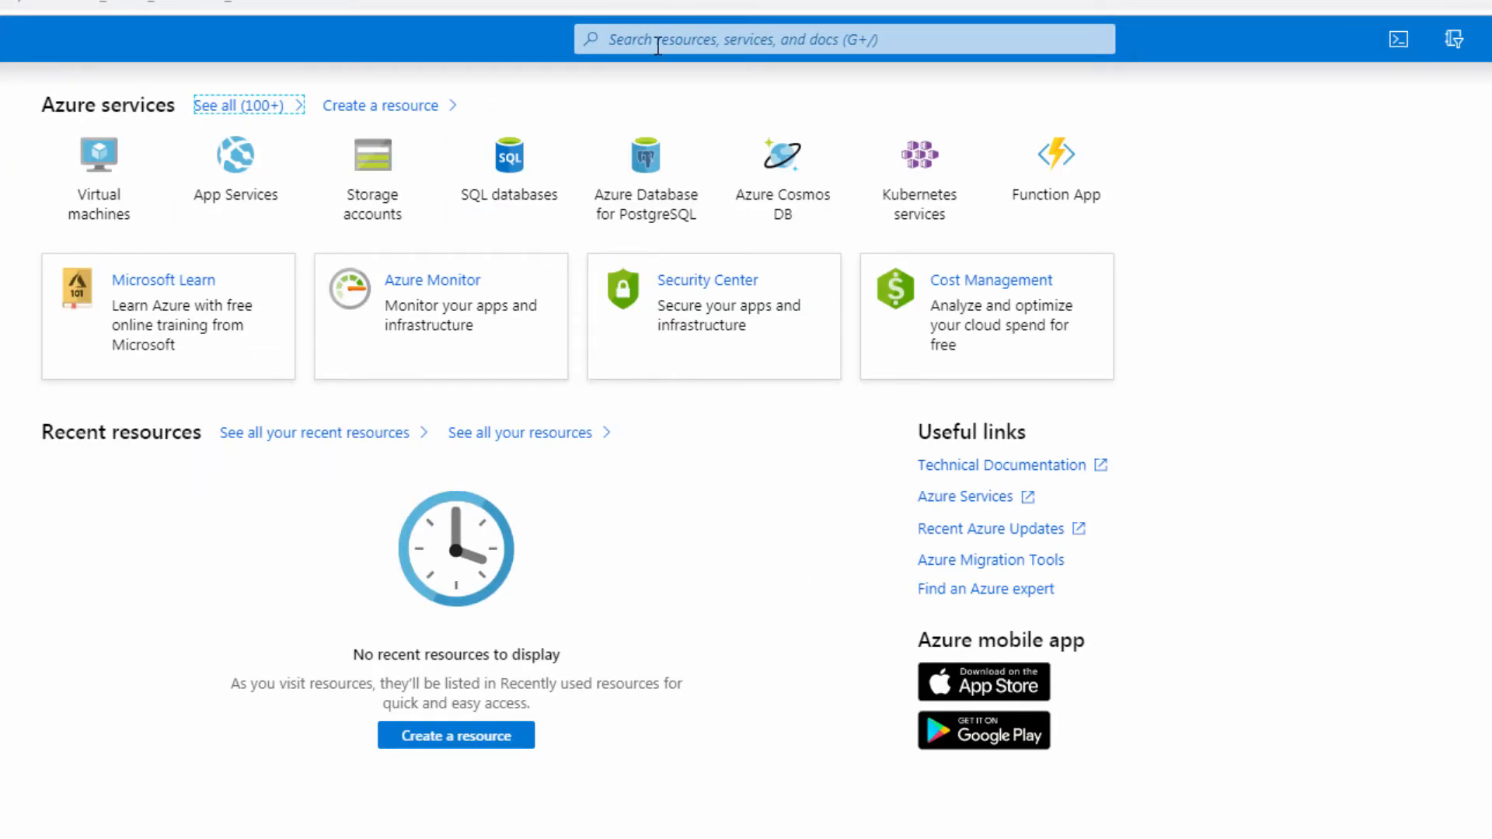
click(838, 39)
text(education)
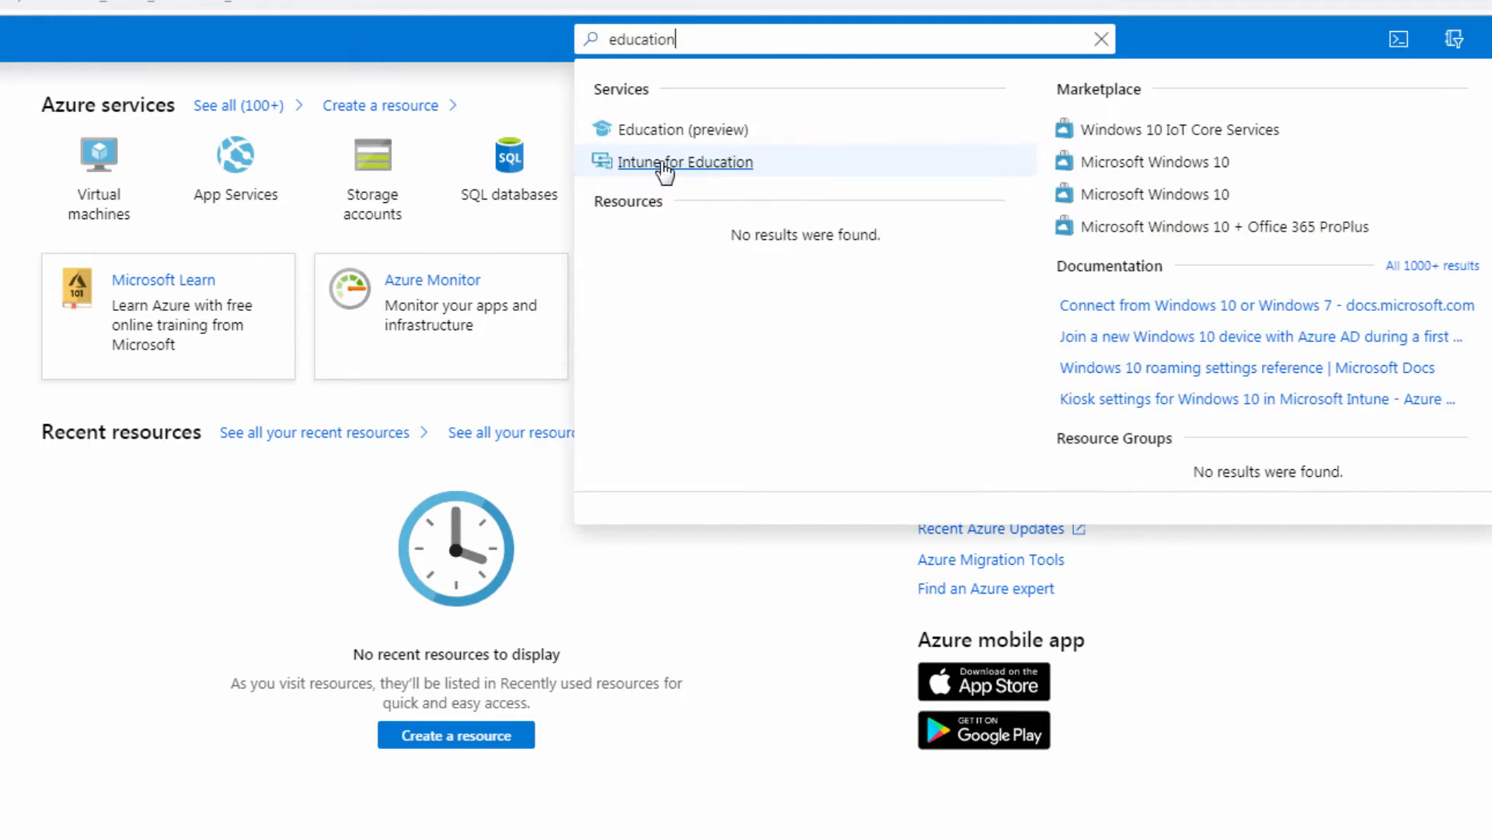
mouse_move(661, 129)
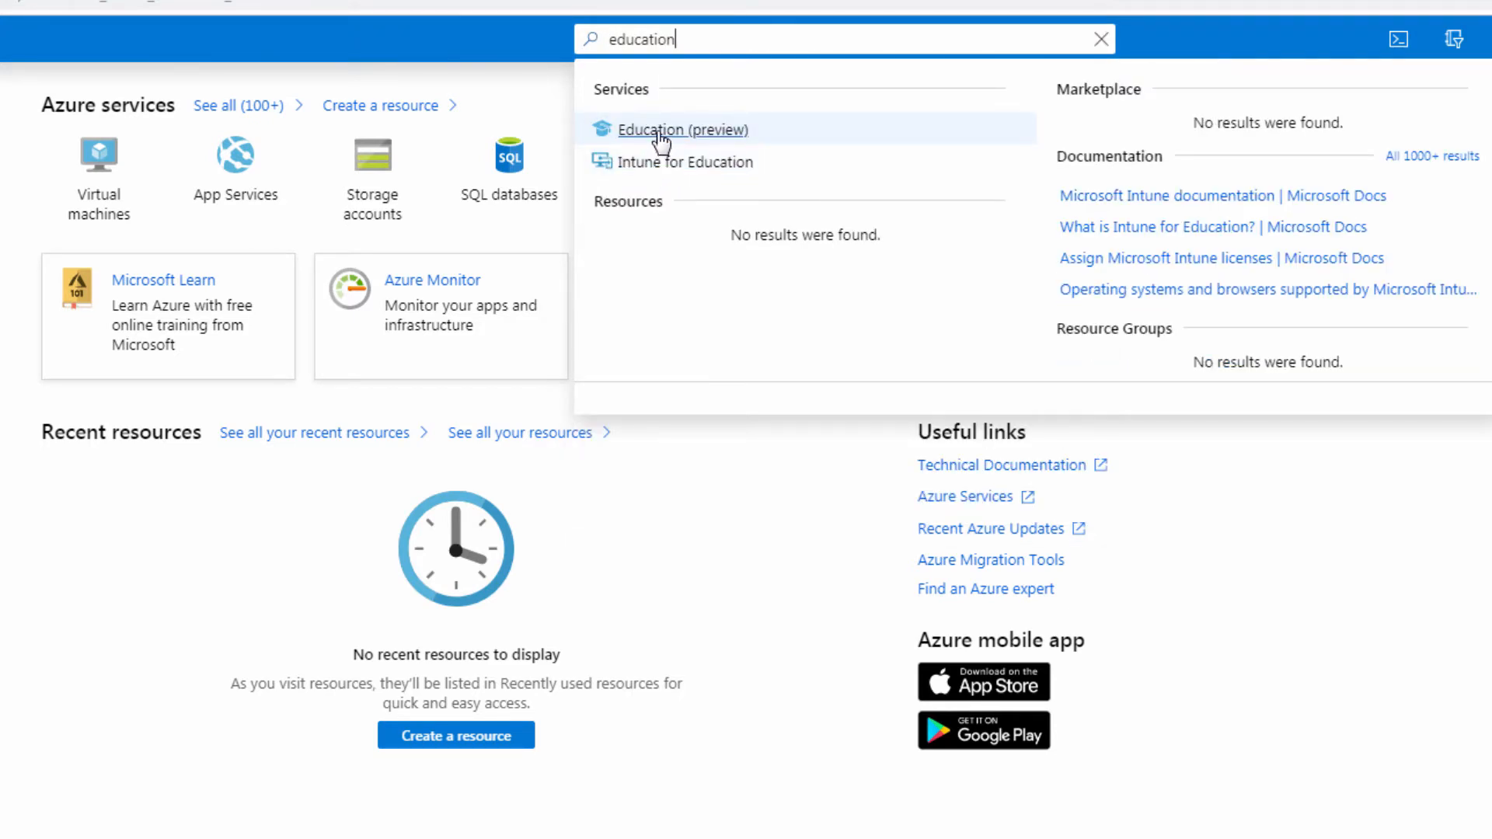
click(683, 129)
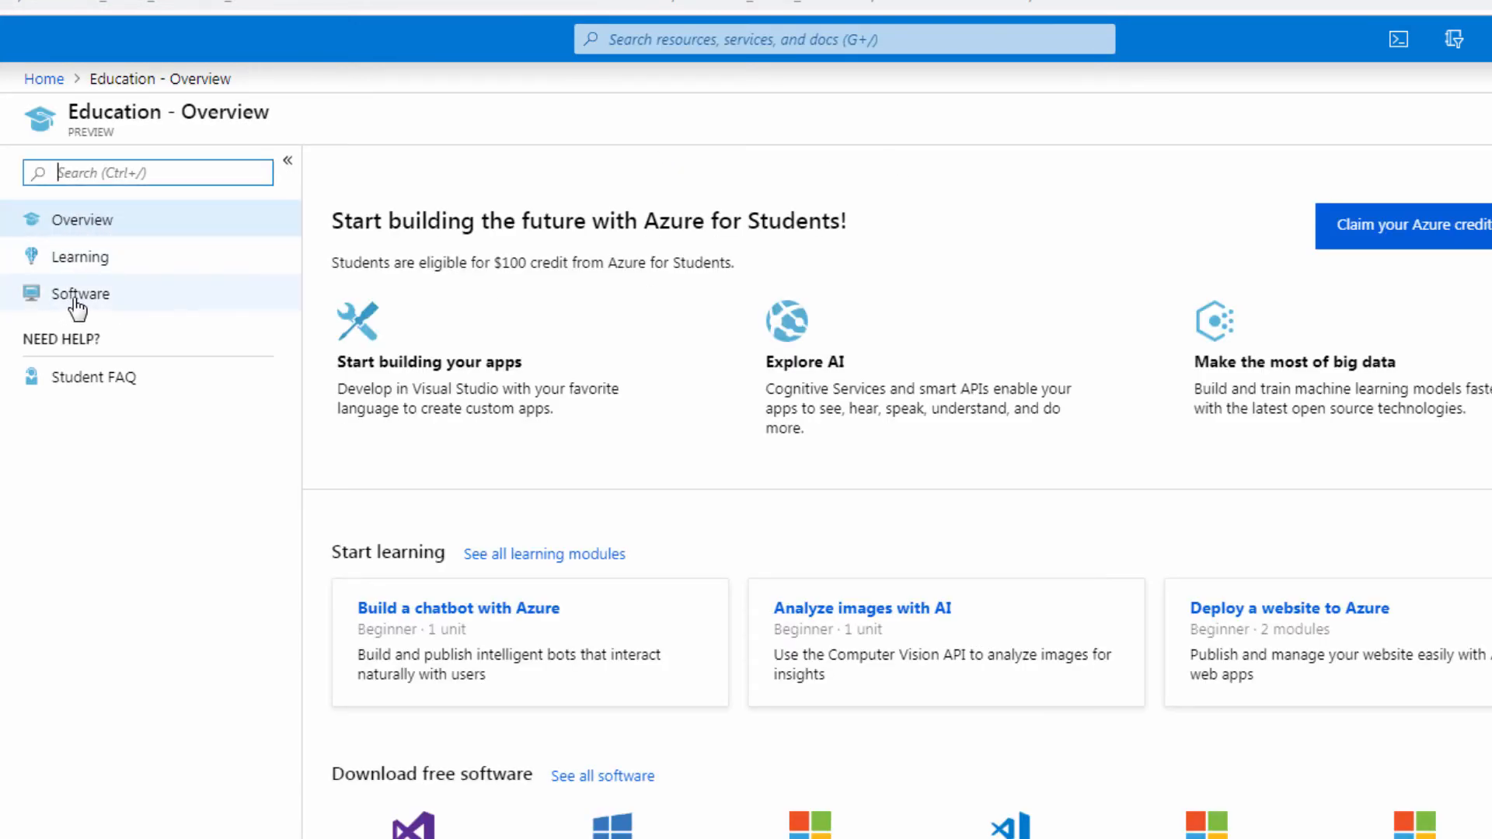
Reopen the Software page listing 139 items, starting with Visual Studio Enterprise 2019
click(80, 293)
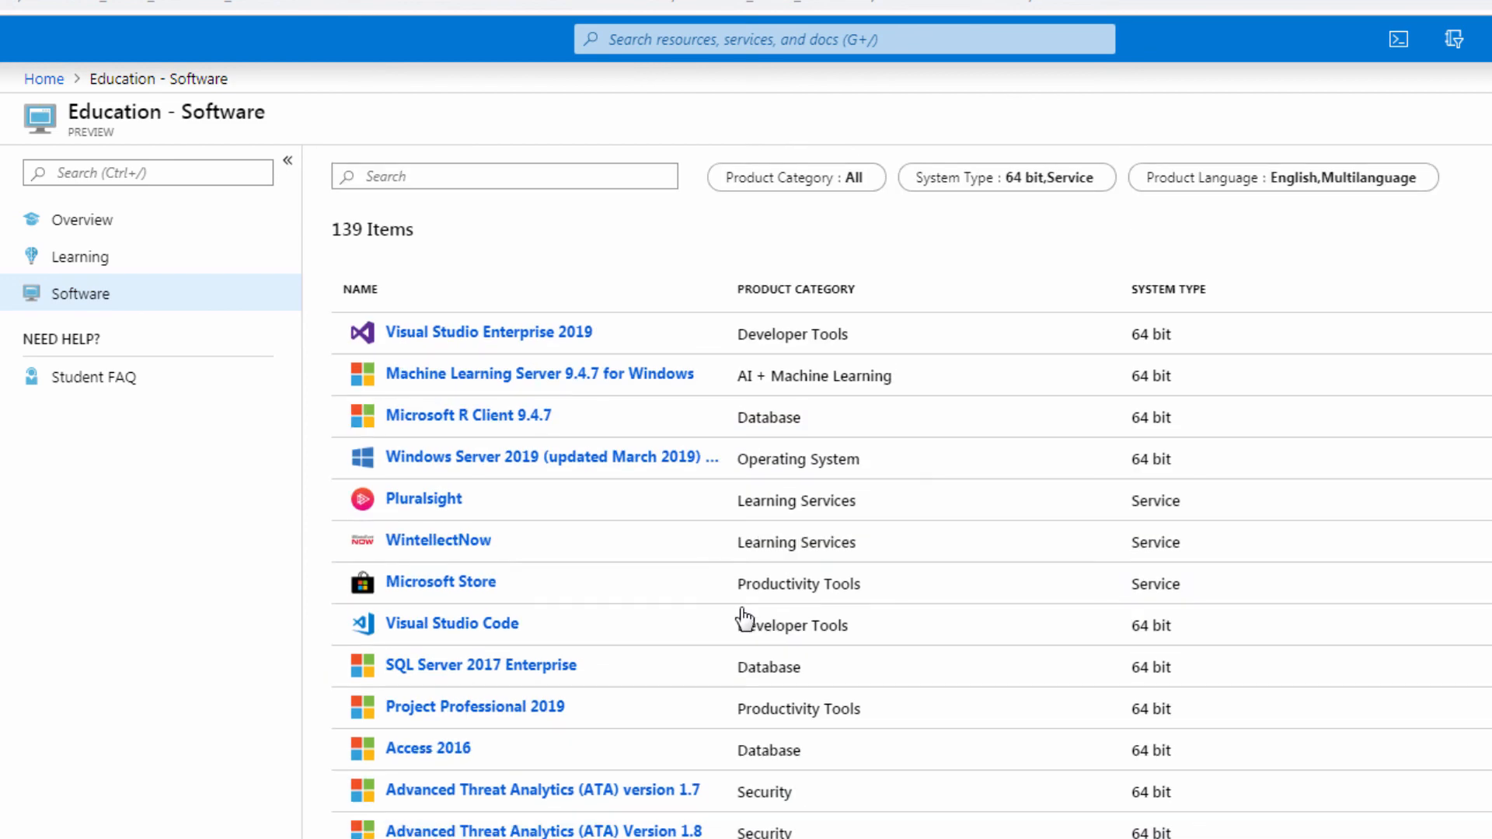
mouse_move(745, 619)
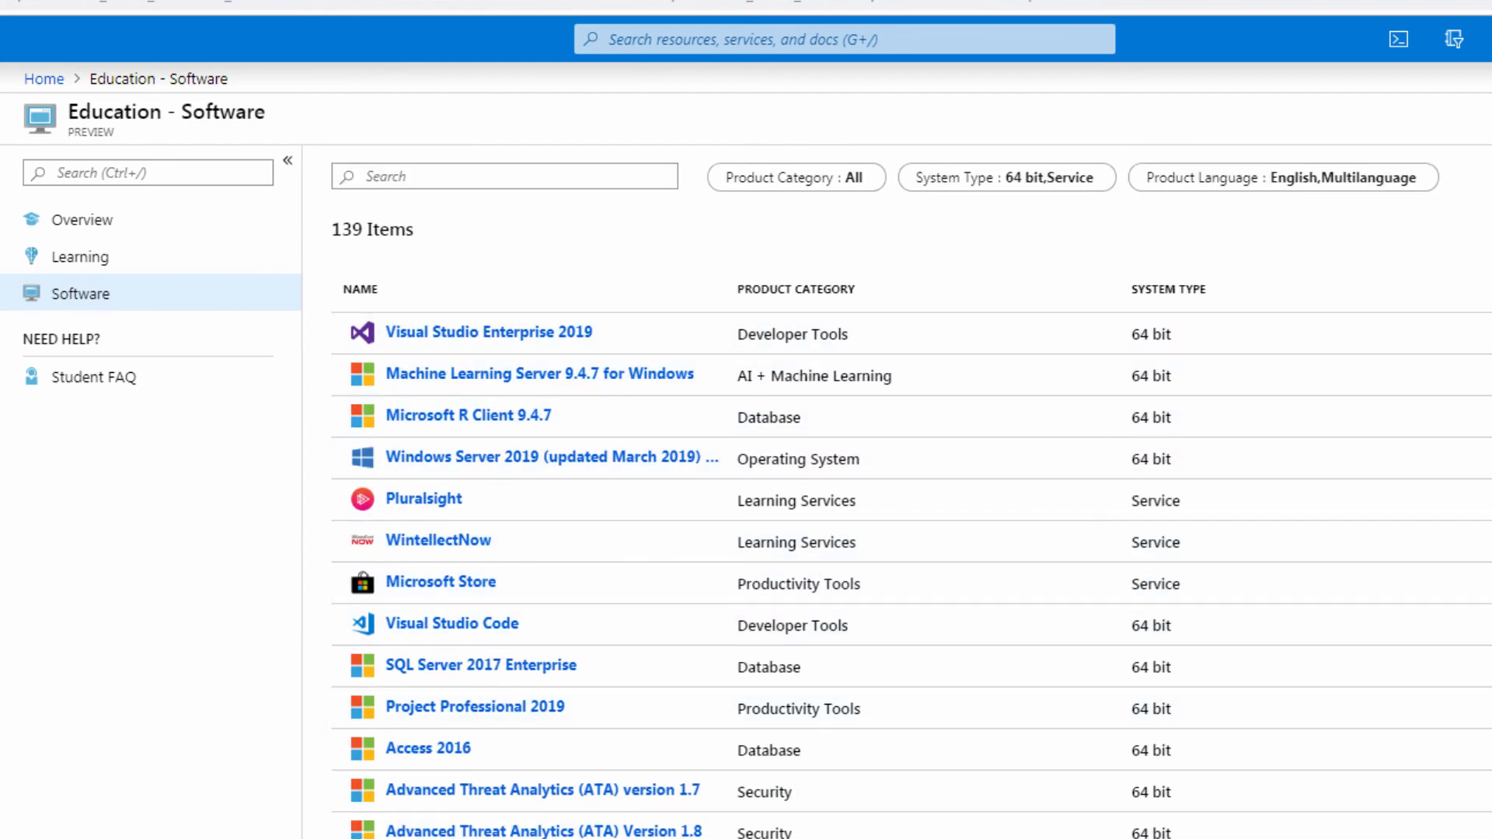